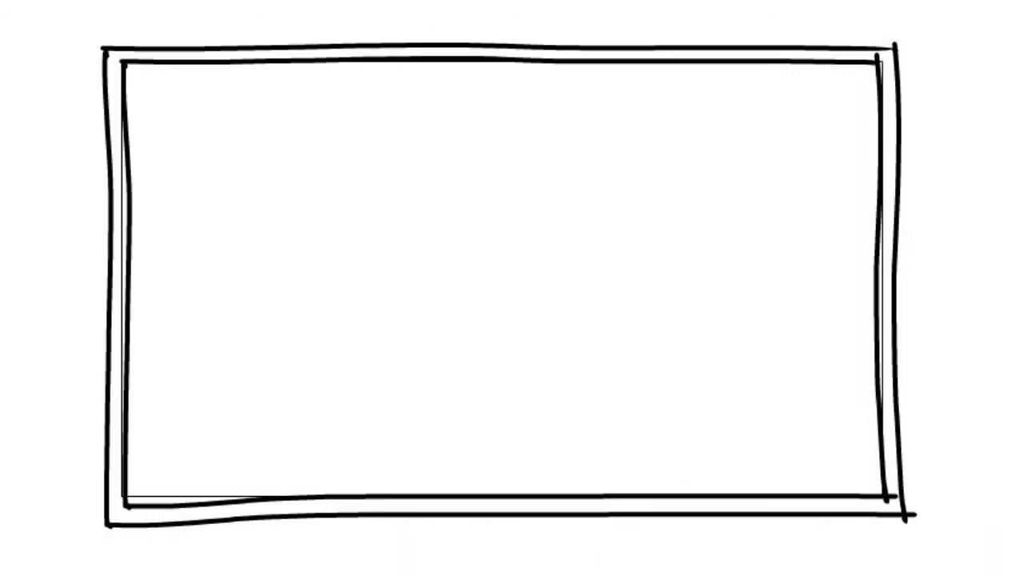
{"action": "type", "text": "WHITEB"}
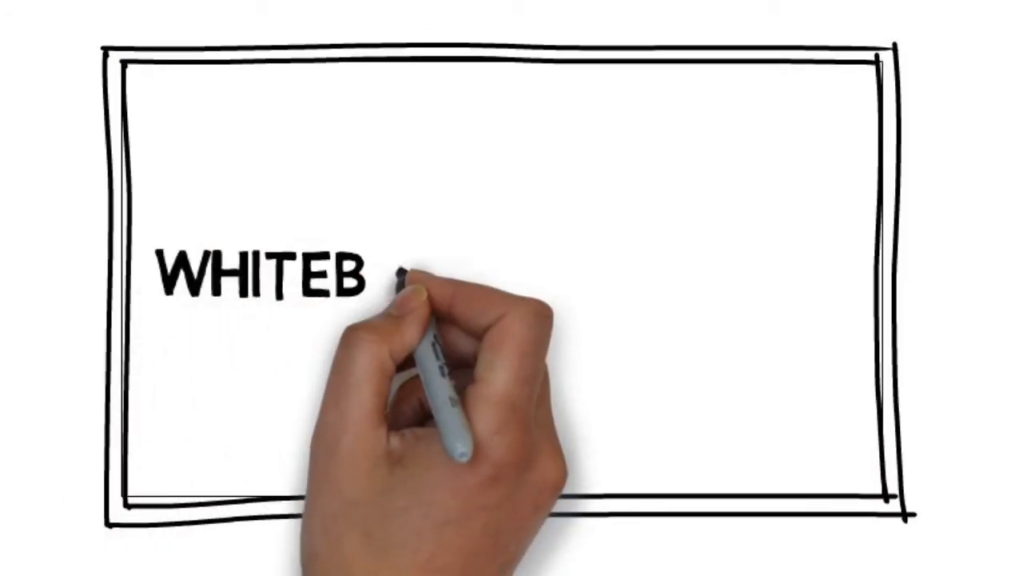